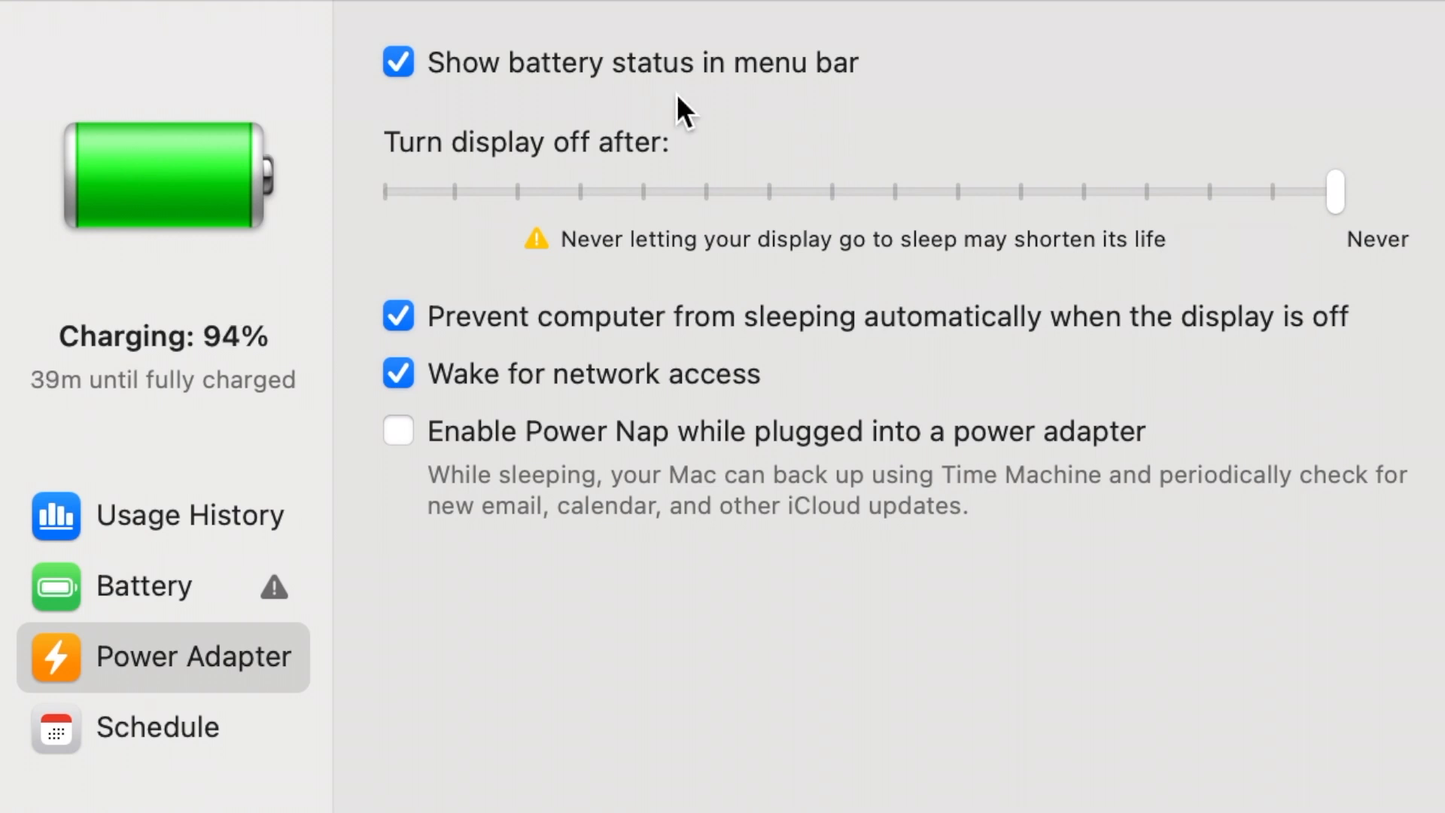
mouse_move(1225, 148)
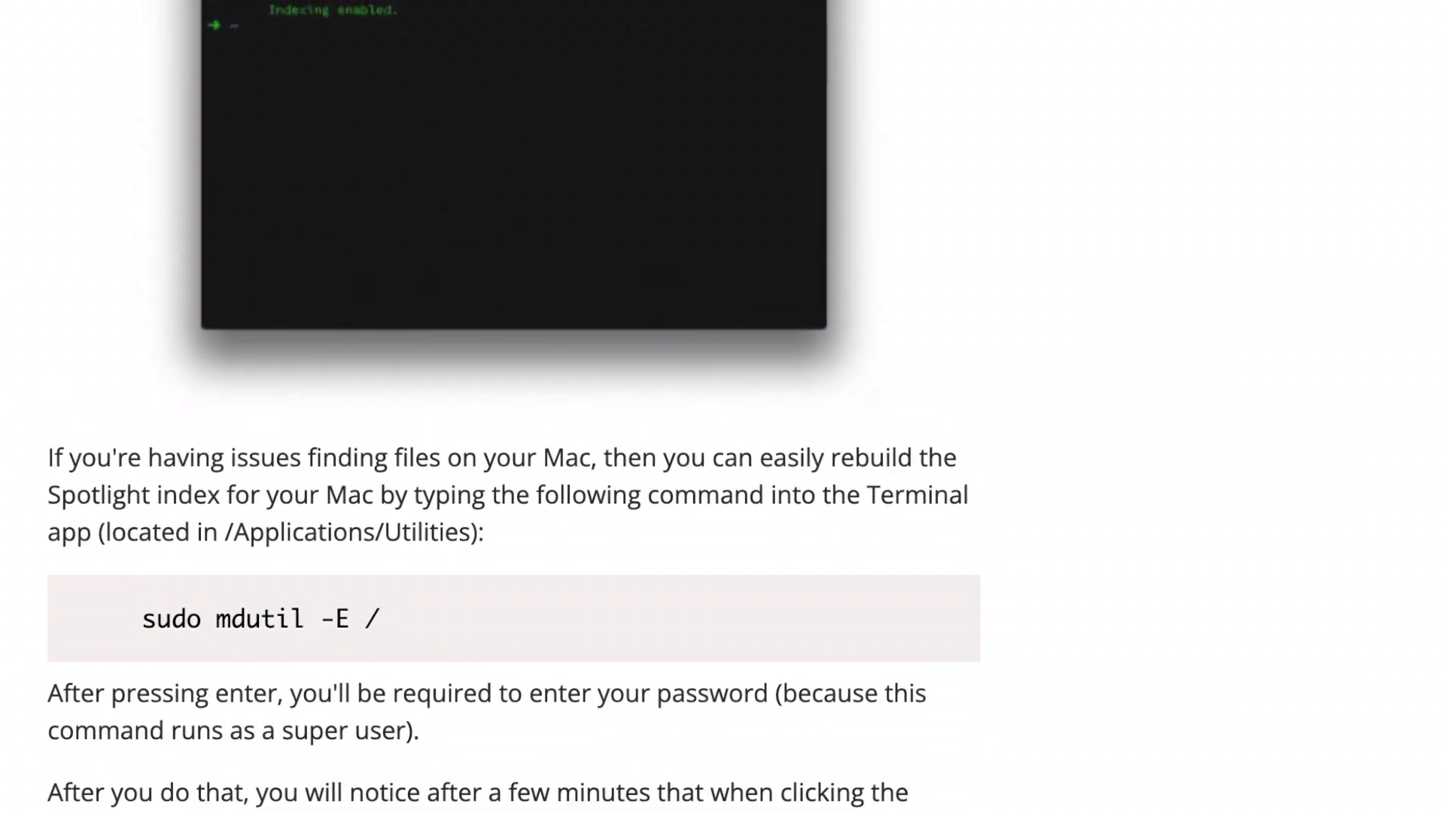
Reveal the battery menu showing 100% charged, Service Recommended, and Spotlight as an energy user.
scroll(down, 3)
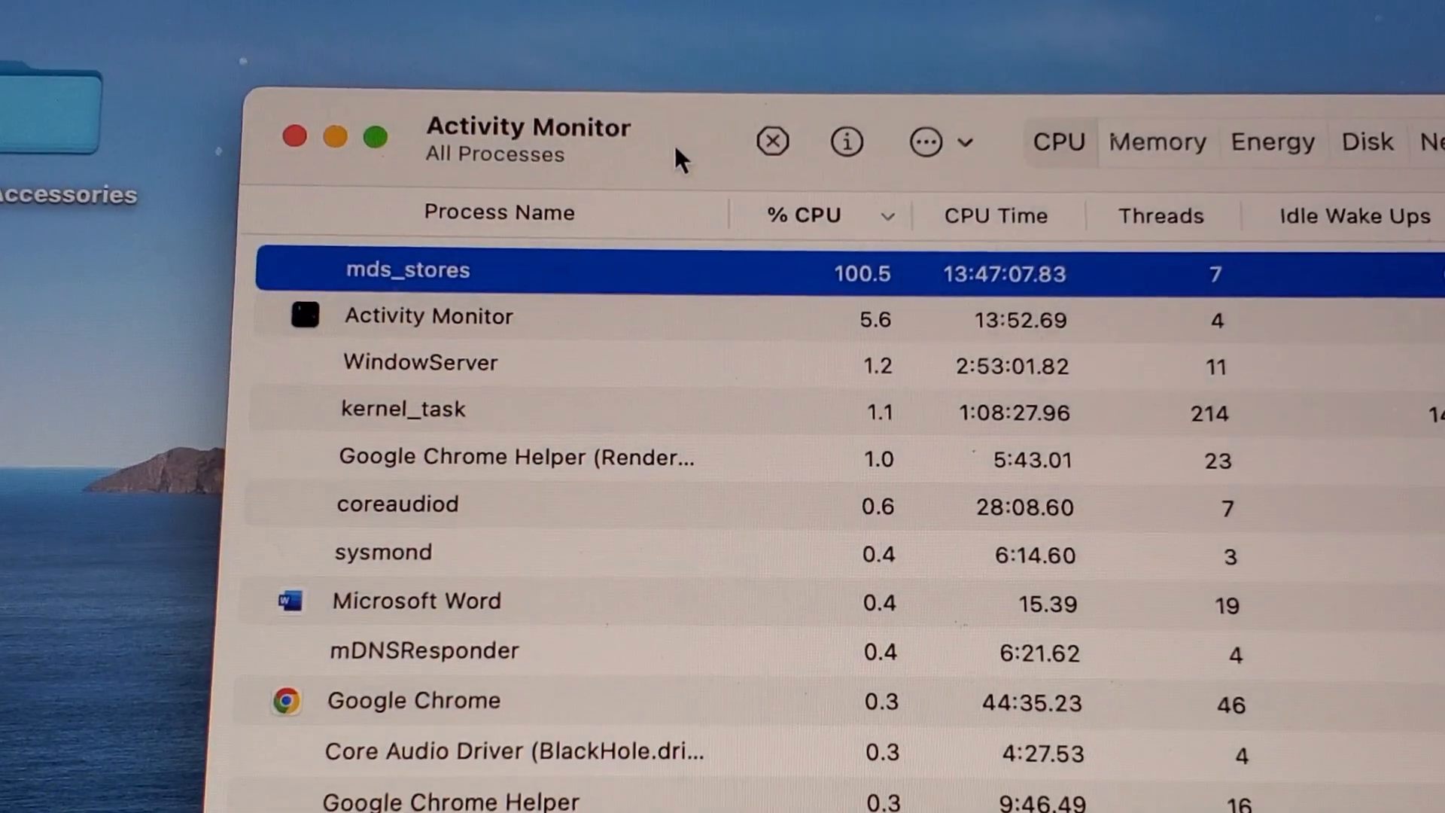
click(1095, 84)
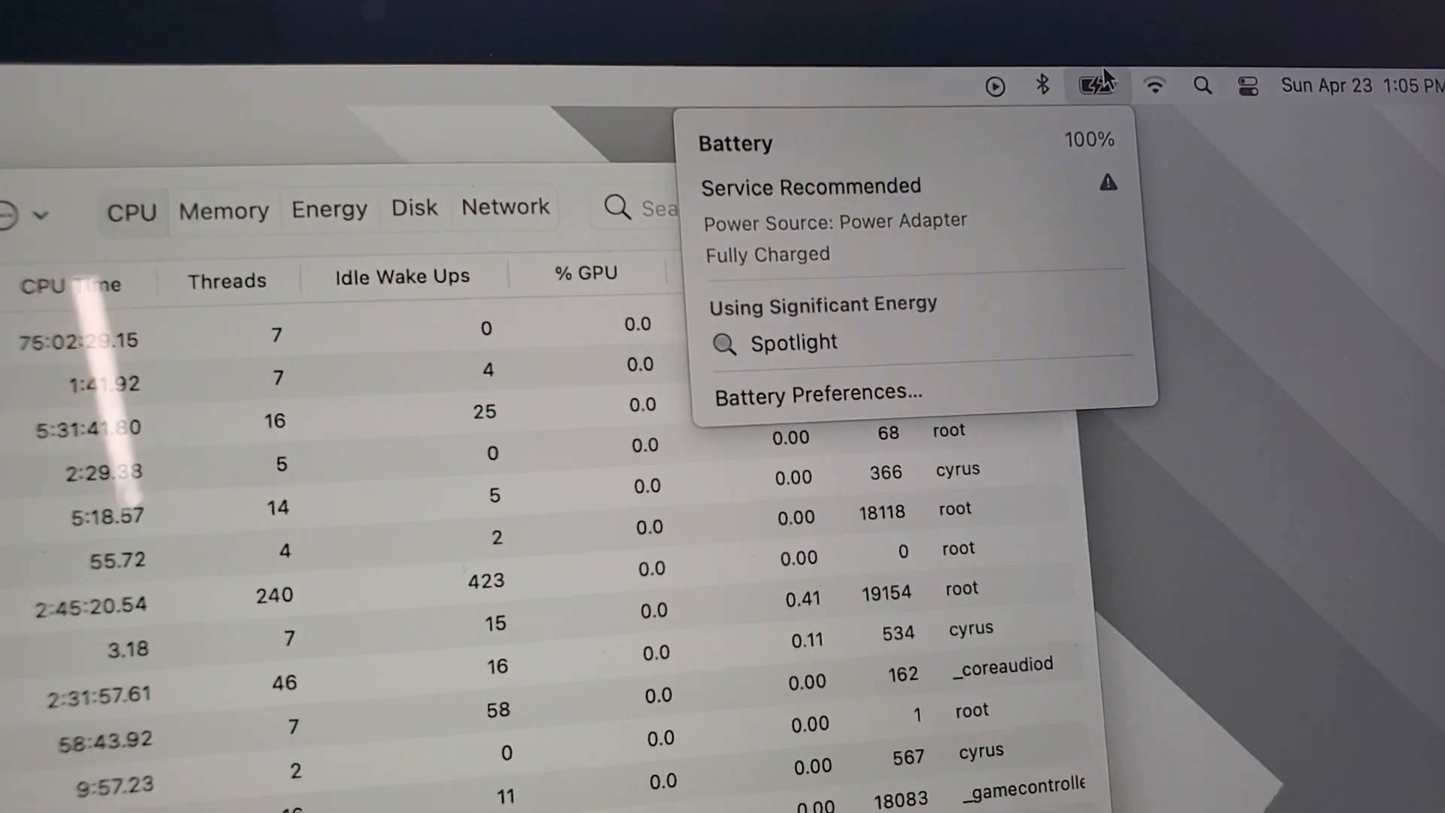